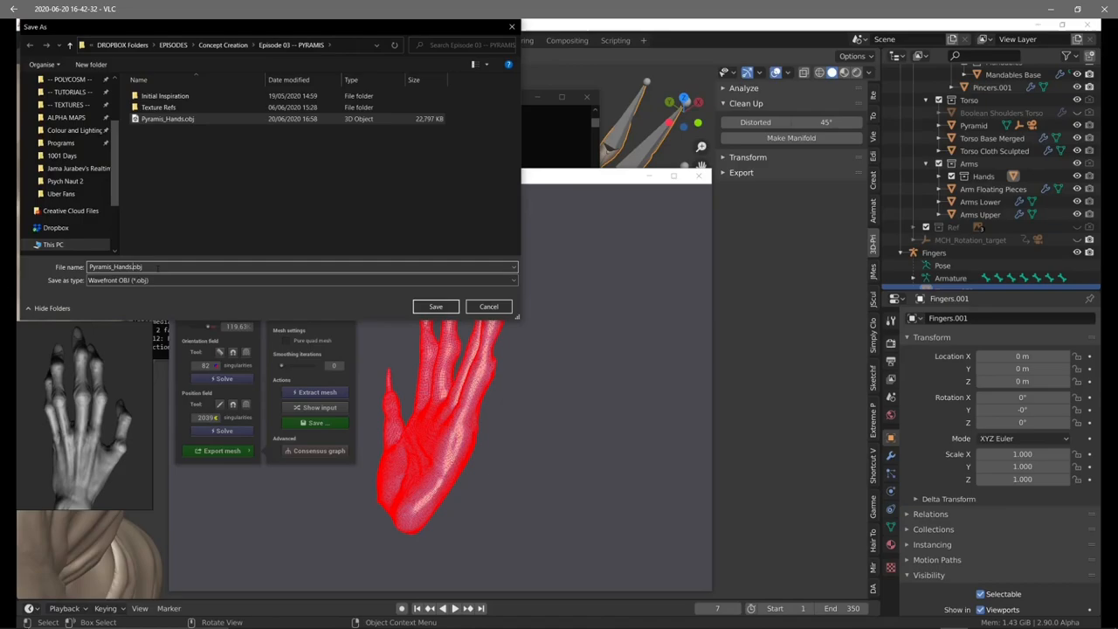
Save the hands mesh as Pyramis_Hands in Wavefront OBJ format
click(435, 306)
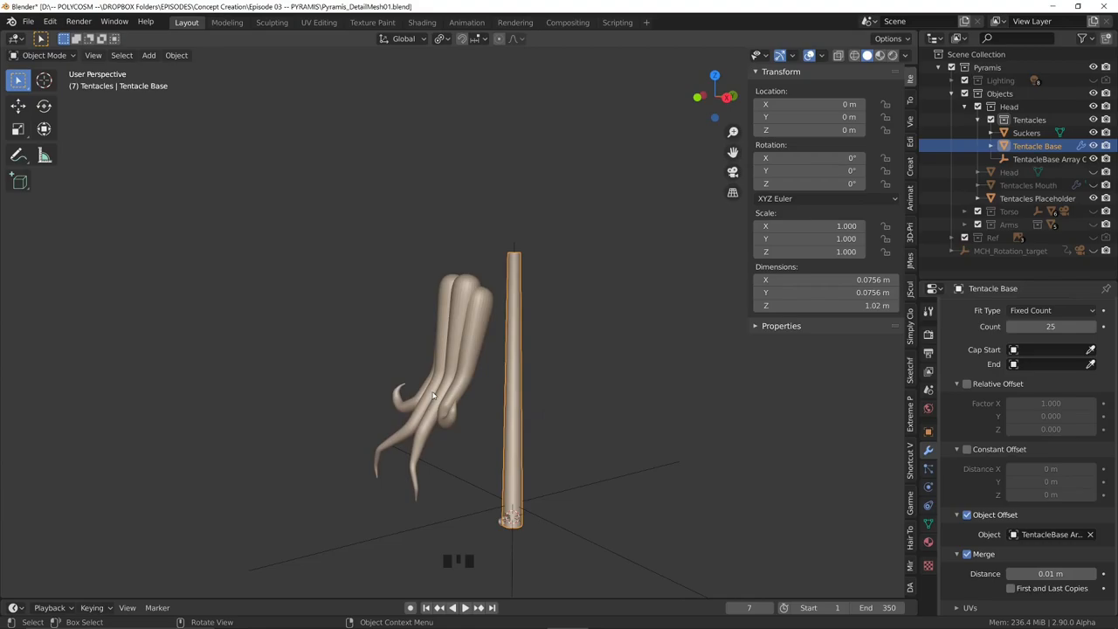
Reposition a Bezier curve control point, undoing the last move
click(1048, 159)
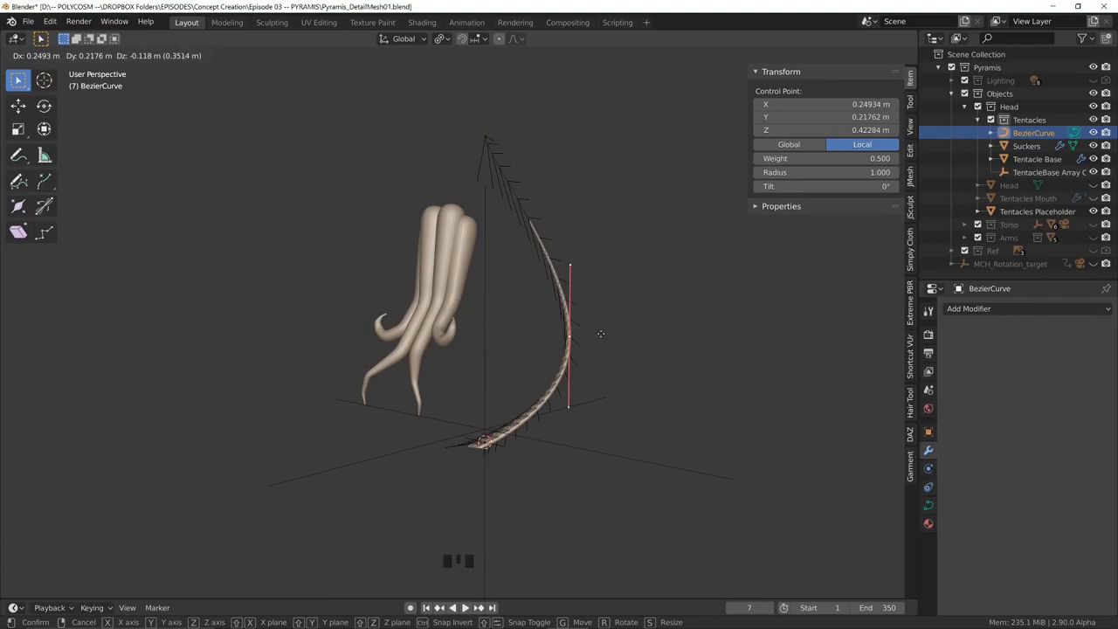
key(ctrl+z)
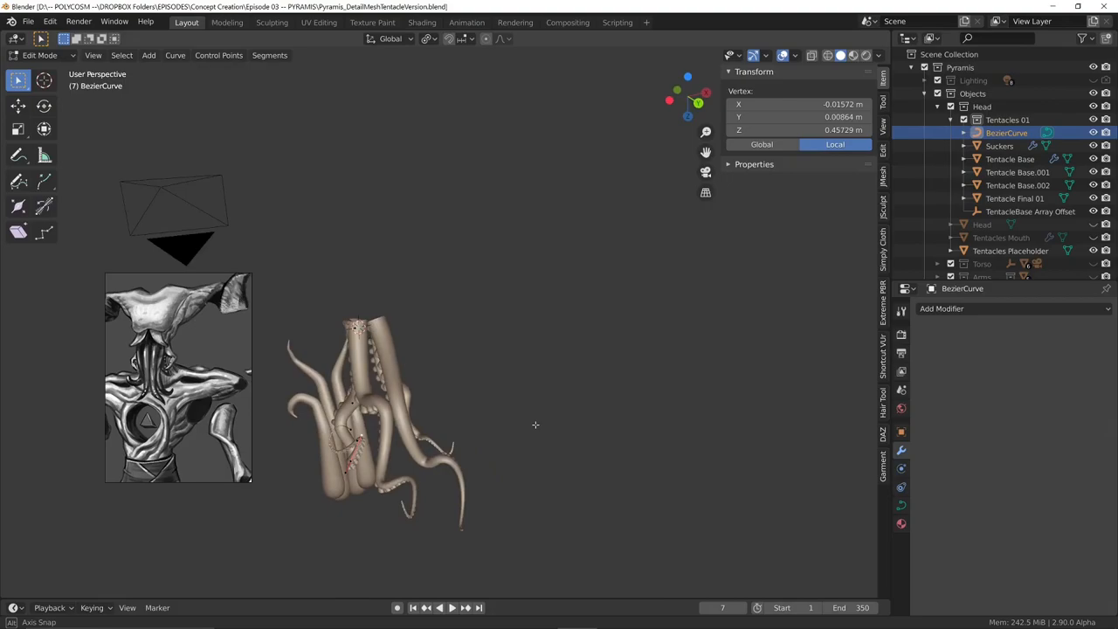
key(ctrl+v)
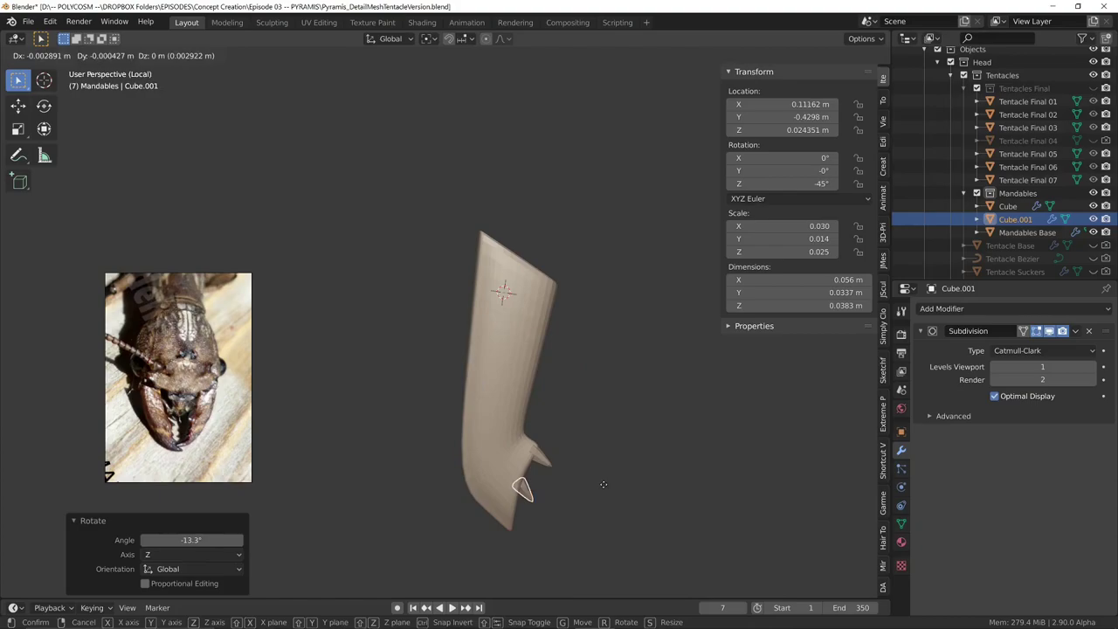
Confirm the Z-axis rotation of mandible piece Cube.001
click(1027, 224)
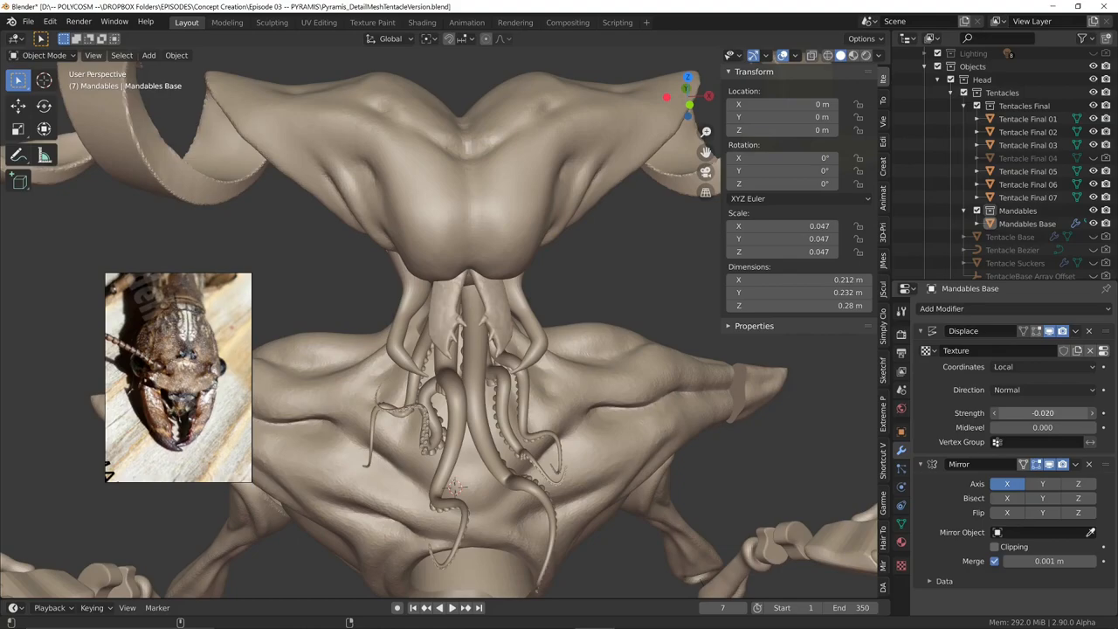
click(1023, 288)
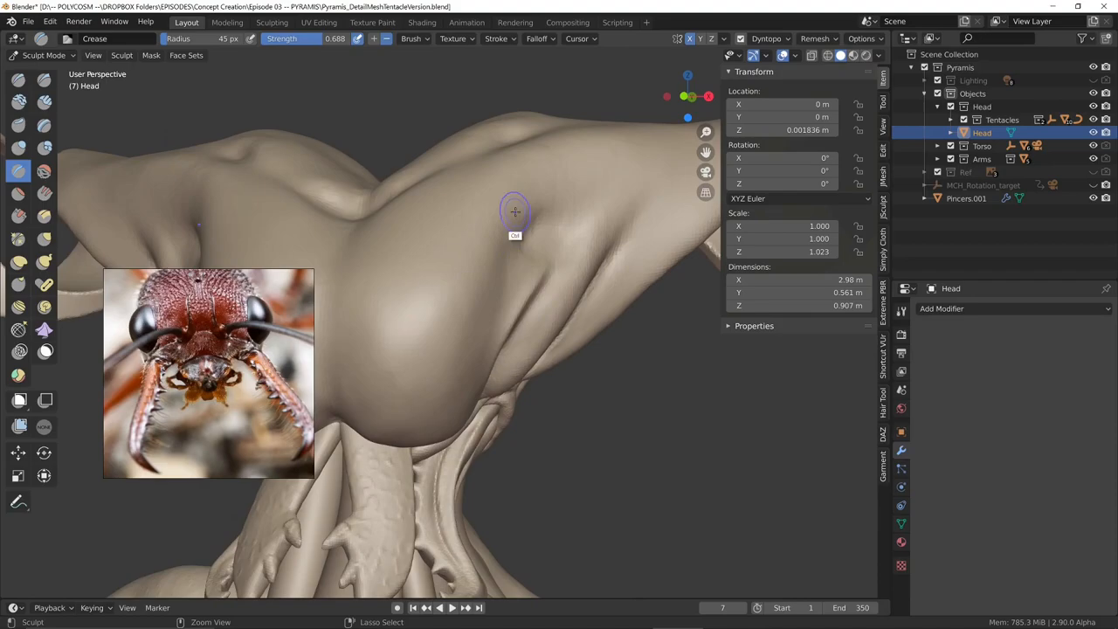
Carve a crease across the head surface with the Crease brush
drag(515, 210, 340, 384)
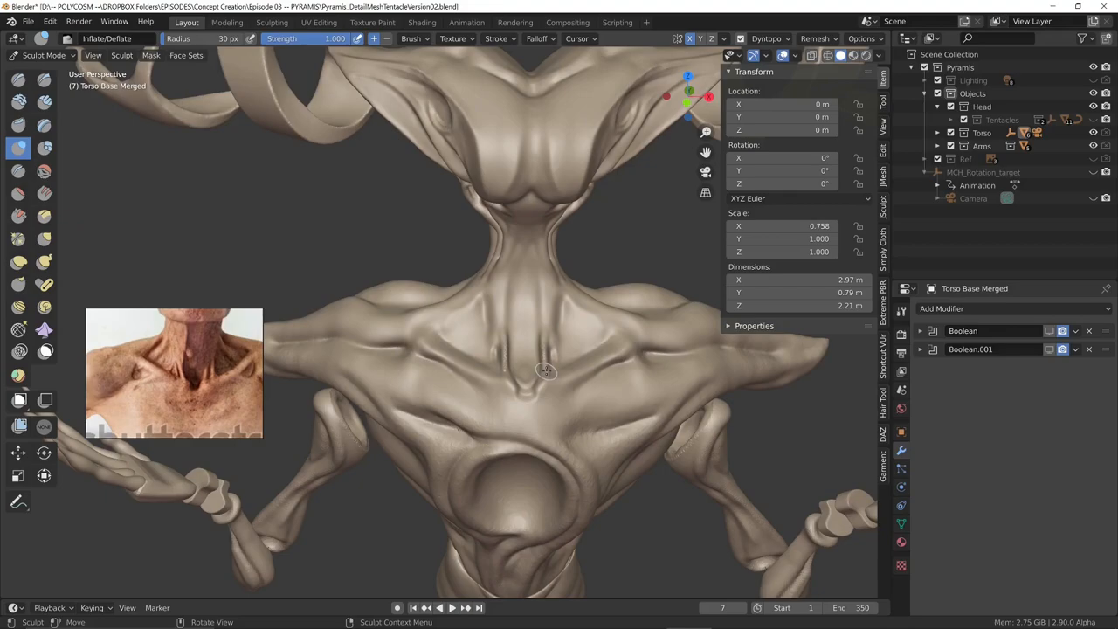
Inflate detail onto the chest below the neck
drag(546, 367, 475, 218)
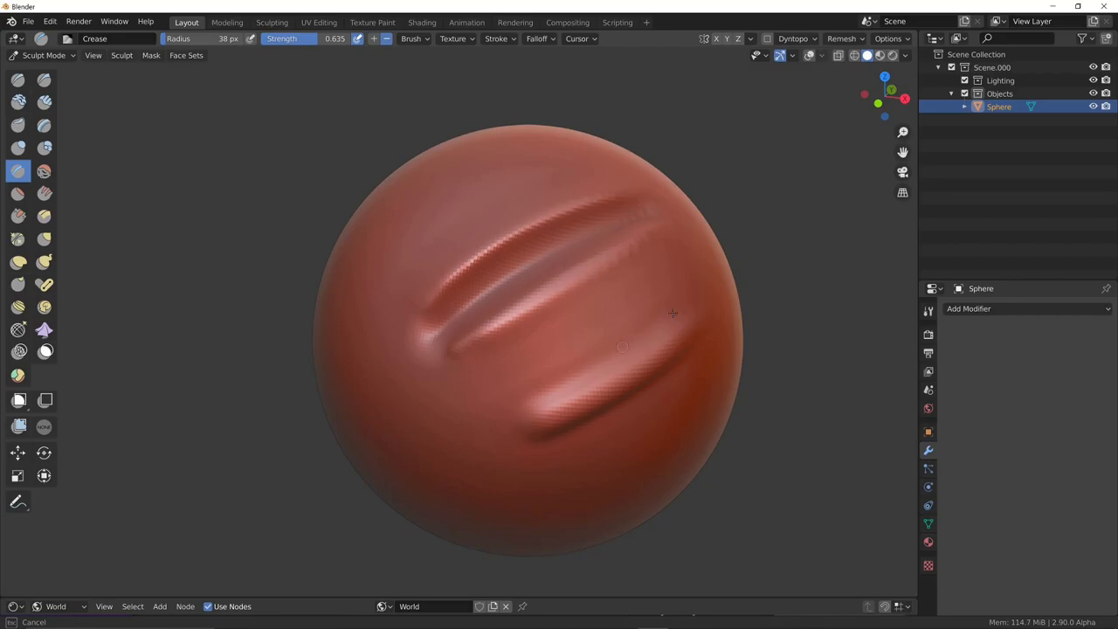
Select a brush from the sculpt toolbar for the test sphere
click(18, 262)
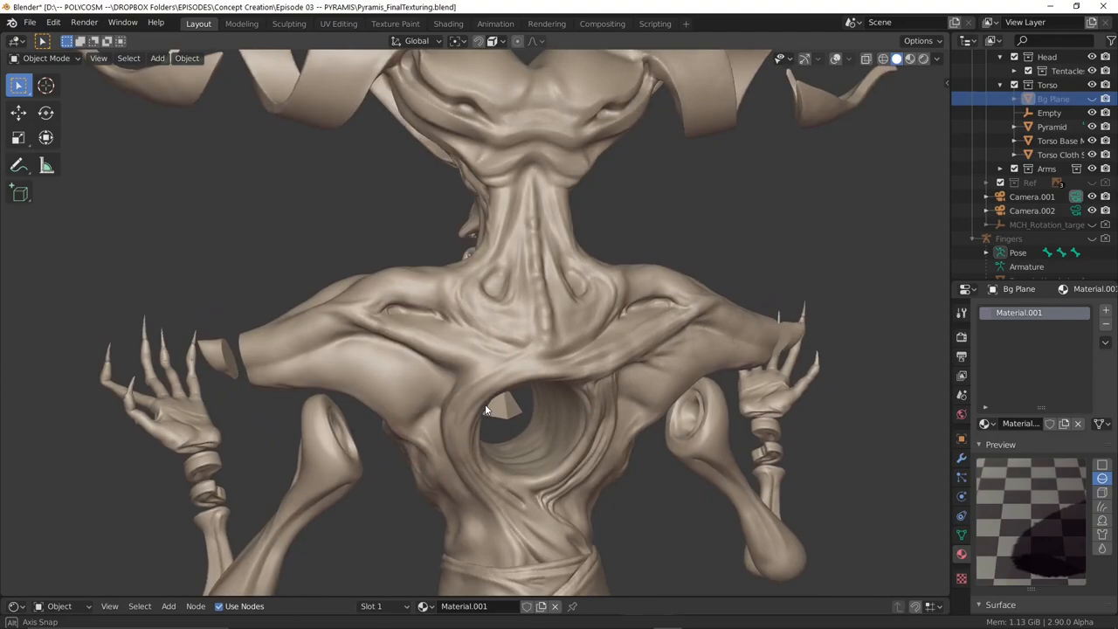
Orbit the viewport to inspect the sculpted torso and its chest hole
drag(489, 408, 498, 408)
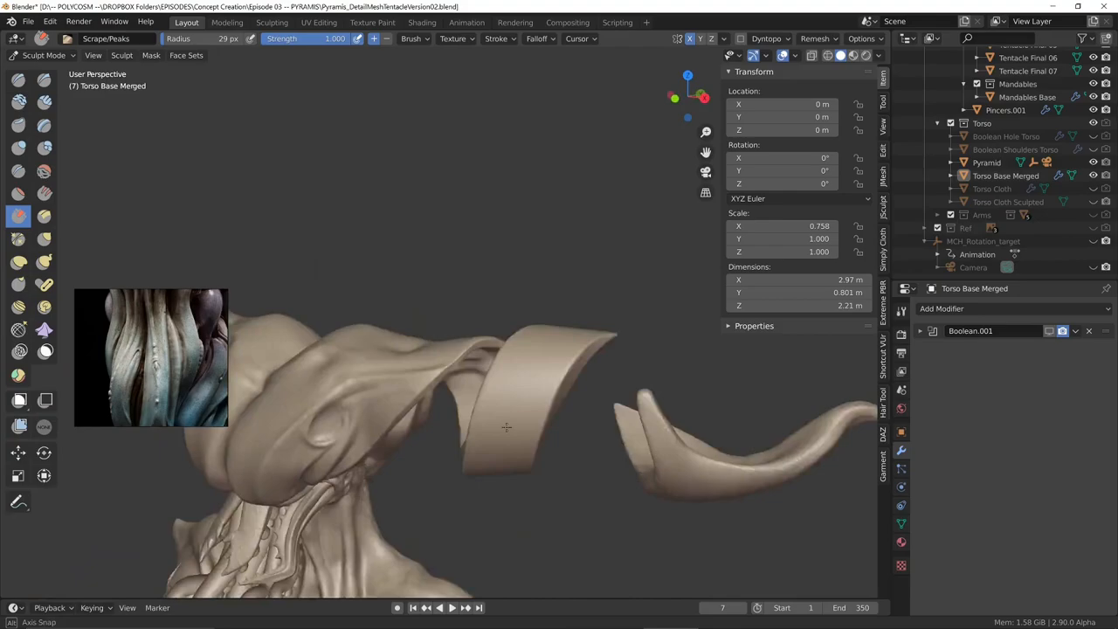
Flatten the shoulder ribbon surface with a Scrape stroke
drag(507, 428, 624, 331)
text(finger0)
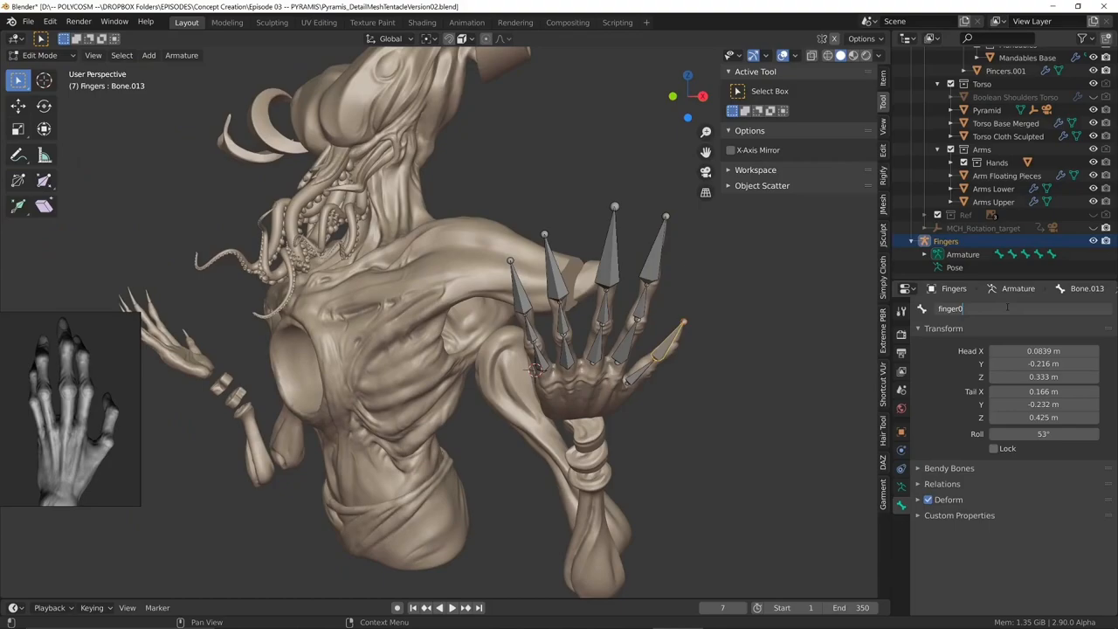
Operate the top menu bar while placing the finger bones
click(192, 58)
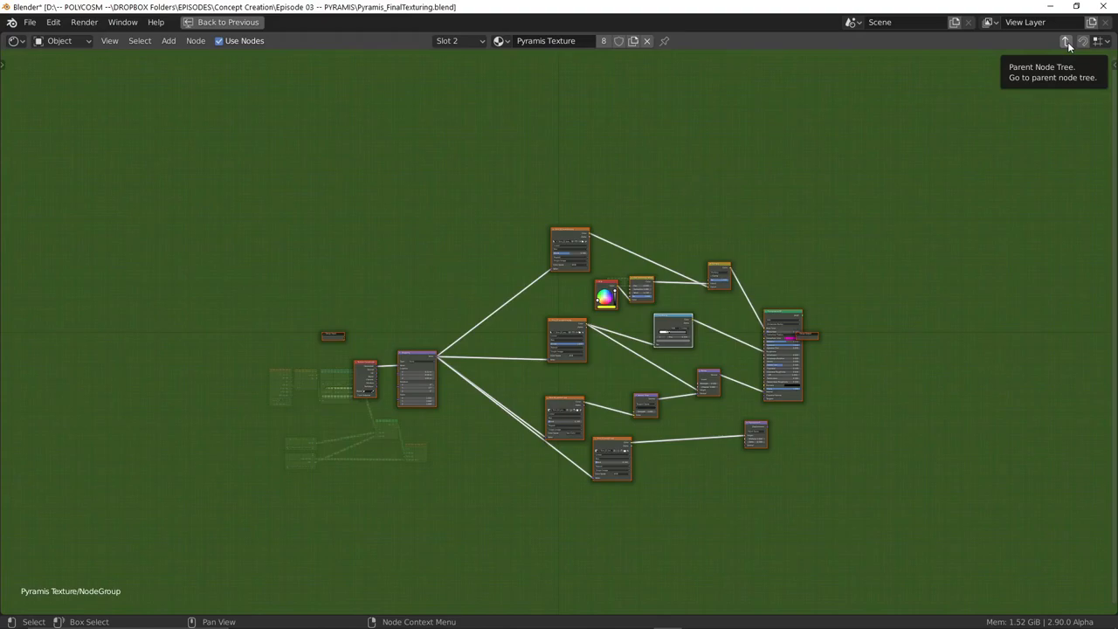
Exit the Pyramis Texture node group to the parent node tree
click(1065, 41)
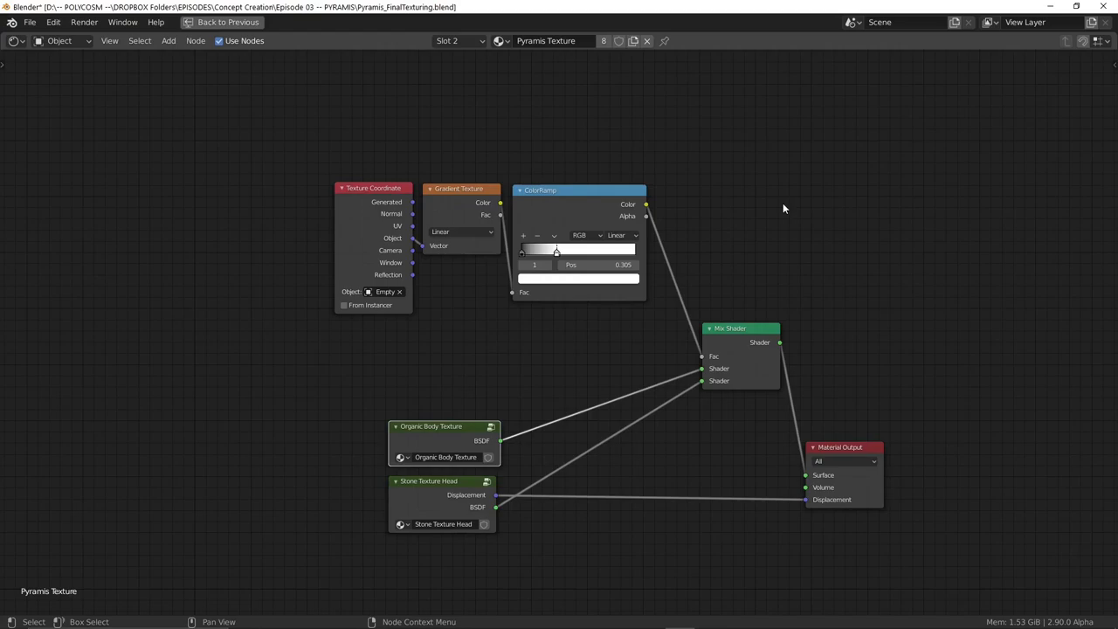
mouse_move(584, 299)
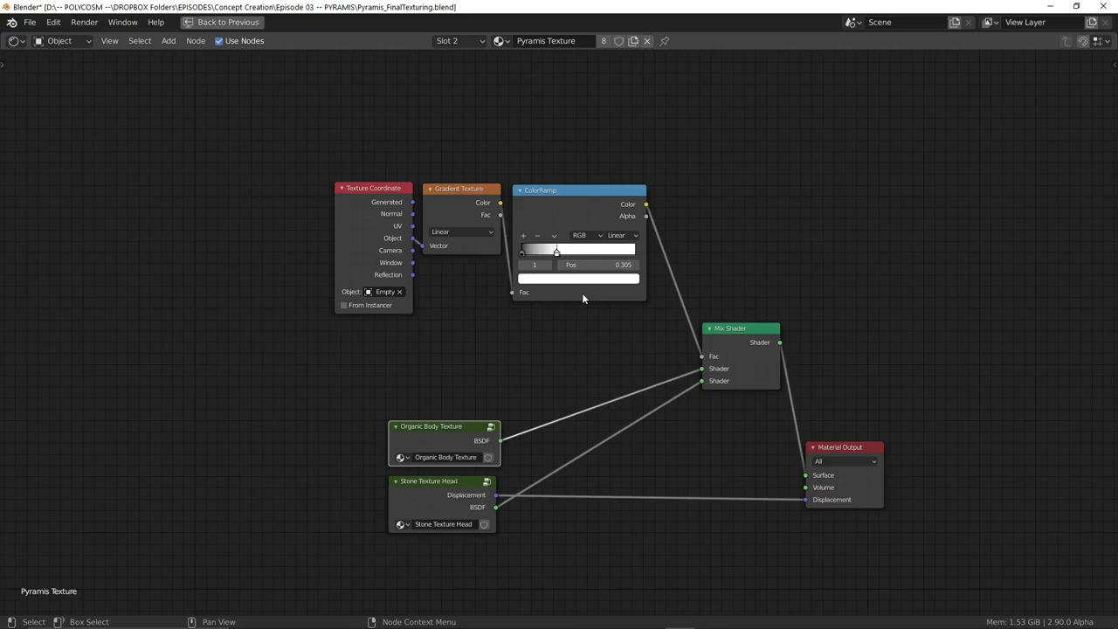
Move the Texture Coordinate node further left, then return to the 3D scene
drag(373, 187, 330, 192)
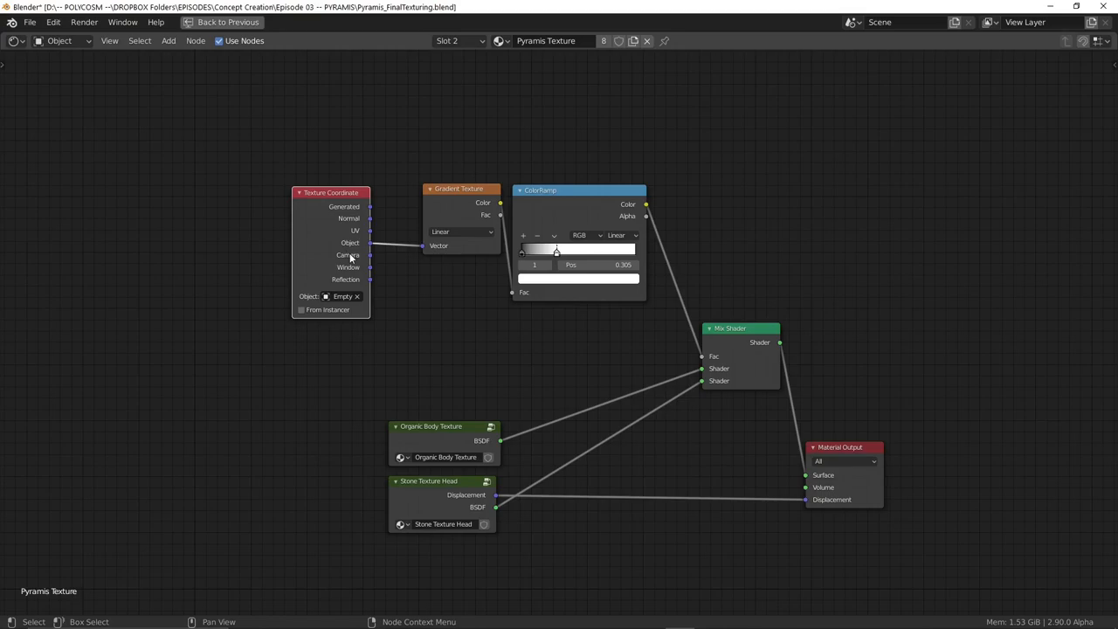
mouse_move(356, 310)
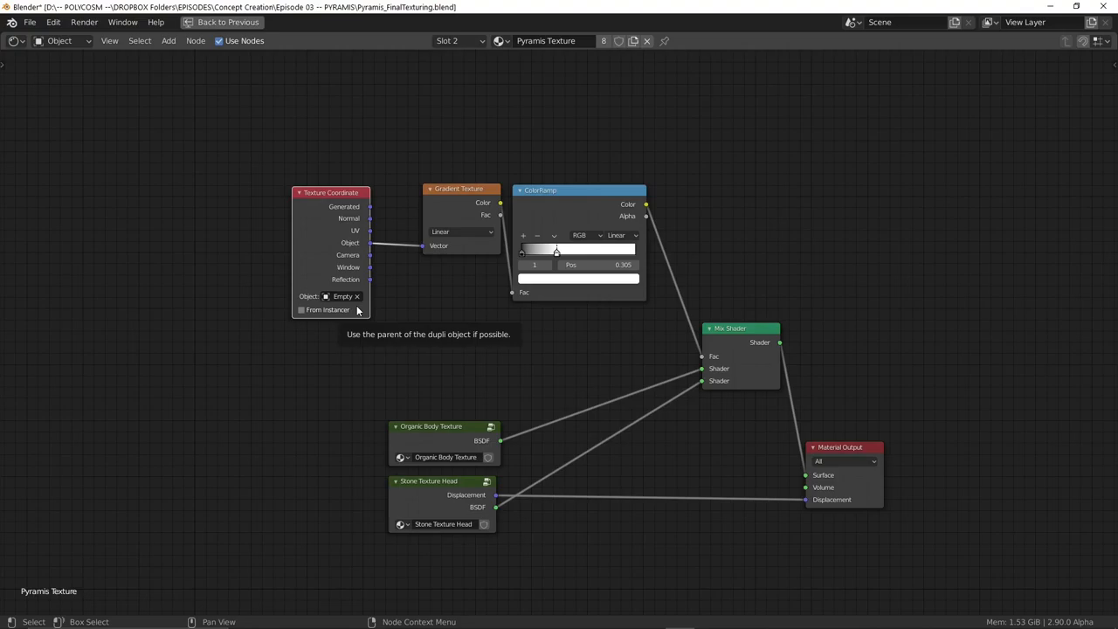
mouse_move(342, 296)
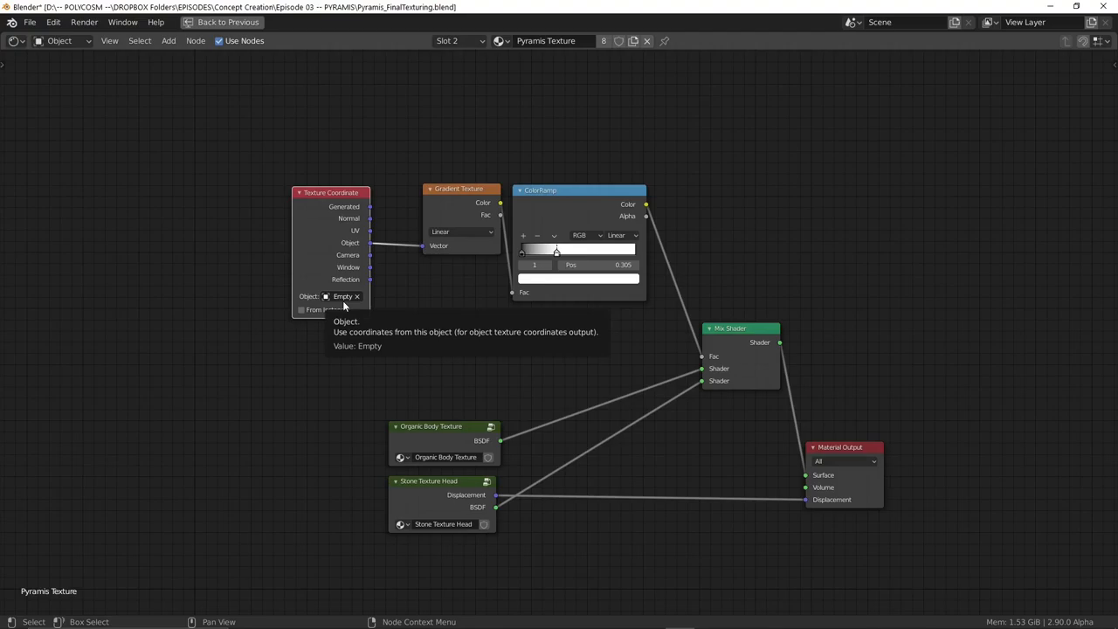
click(222, 22)
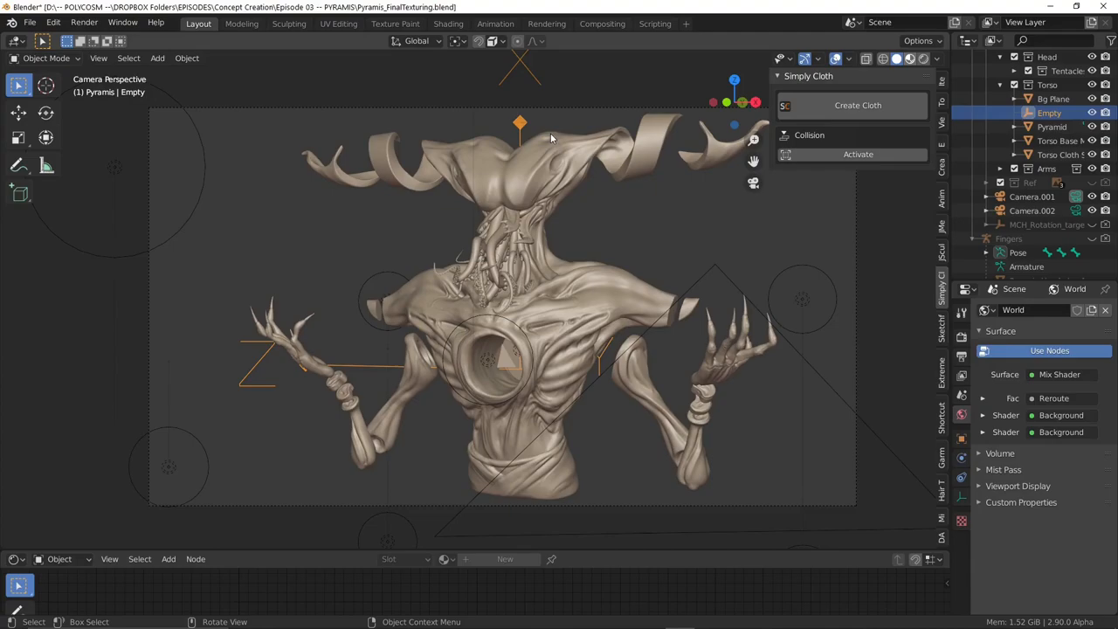
Move in the viewport toward the glossy tentacles under the head
key(g)
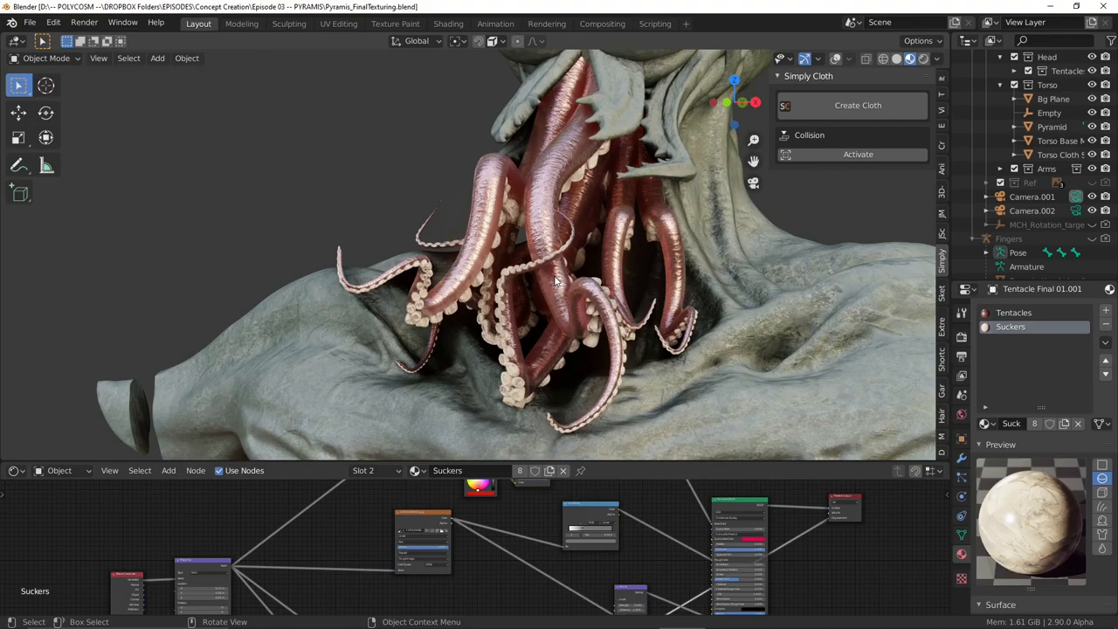
Select the other tentacle, Tentacle Final 01.001, to inspect its Suckers material nodes
click(1014, 312)
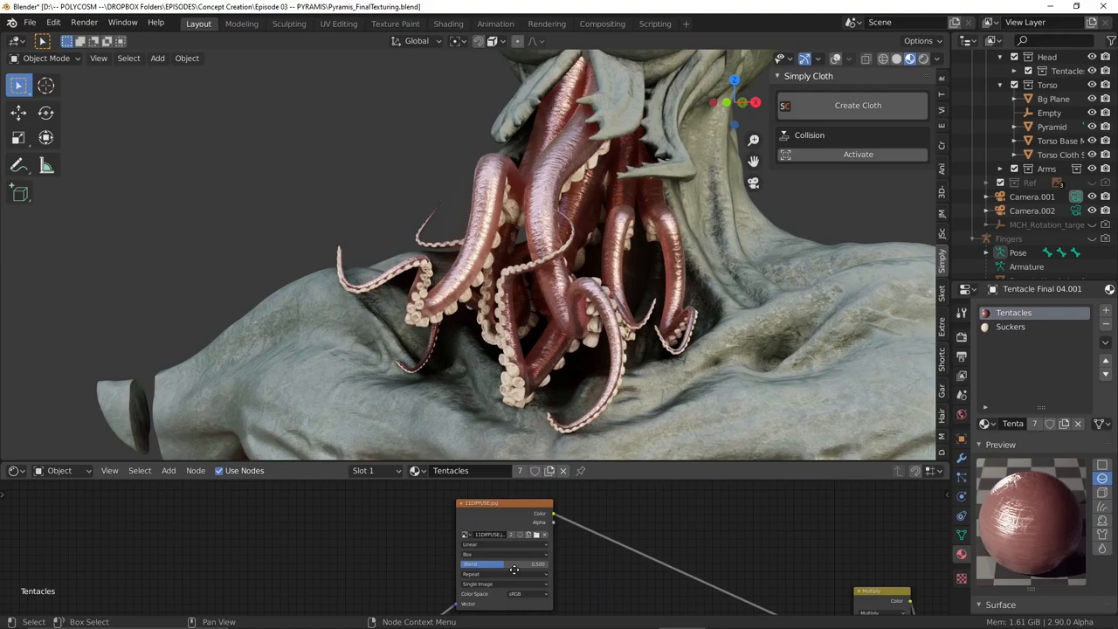
key(alt+tab)
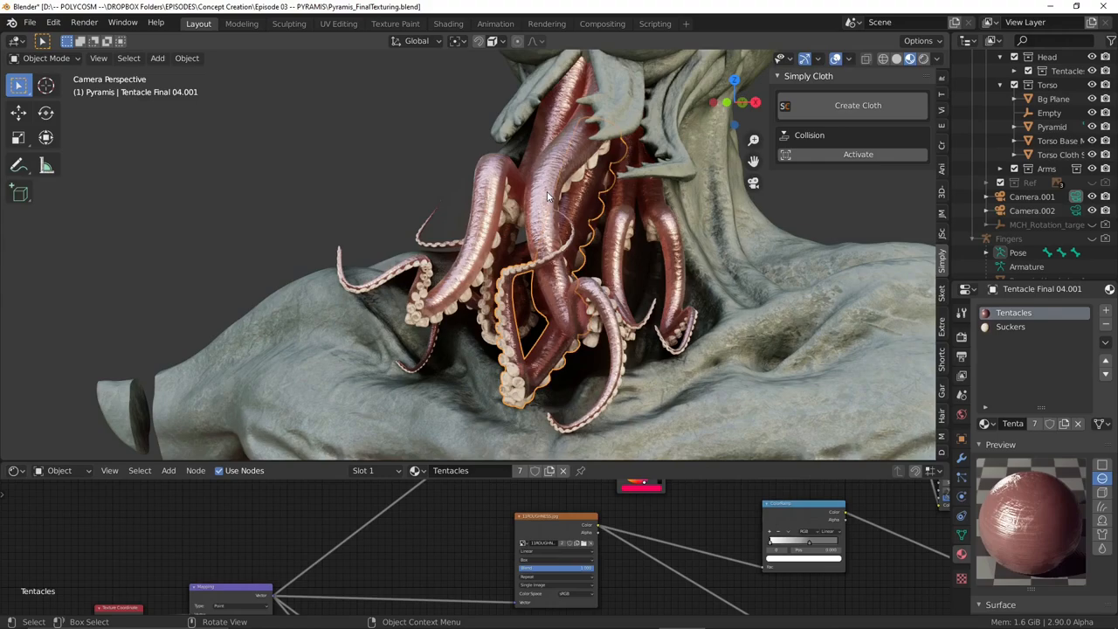
click(1011, 326)
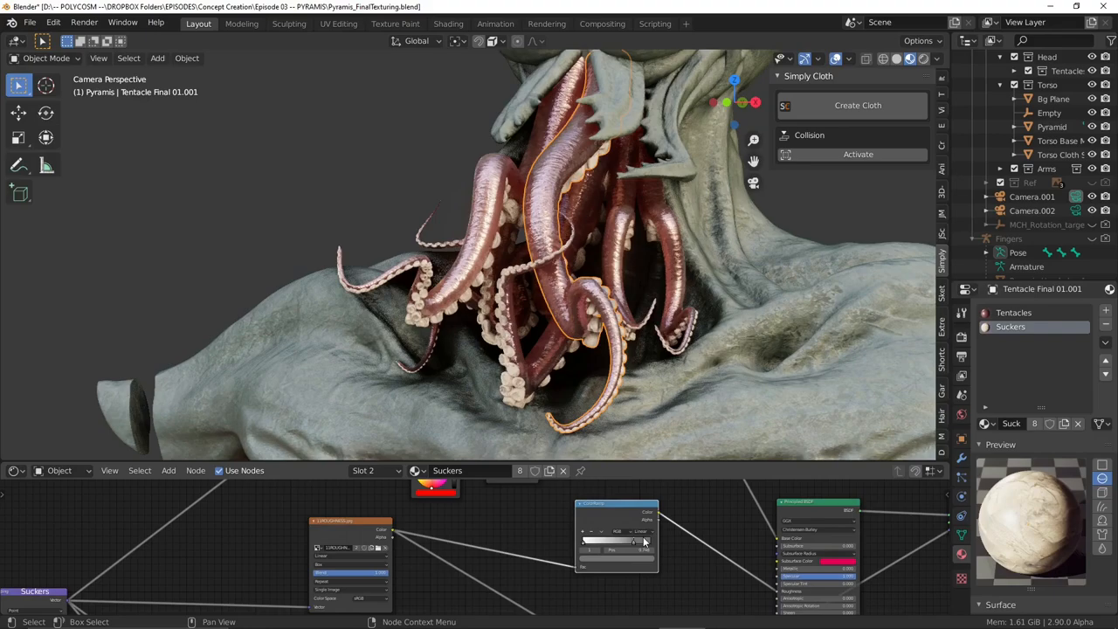
Choose the first material slot of Tentacle Final 01.001 for the Suckers Example material
click(1013, 312)
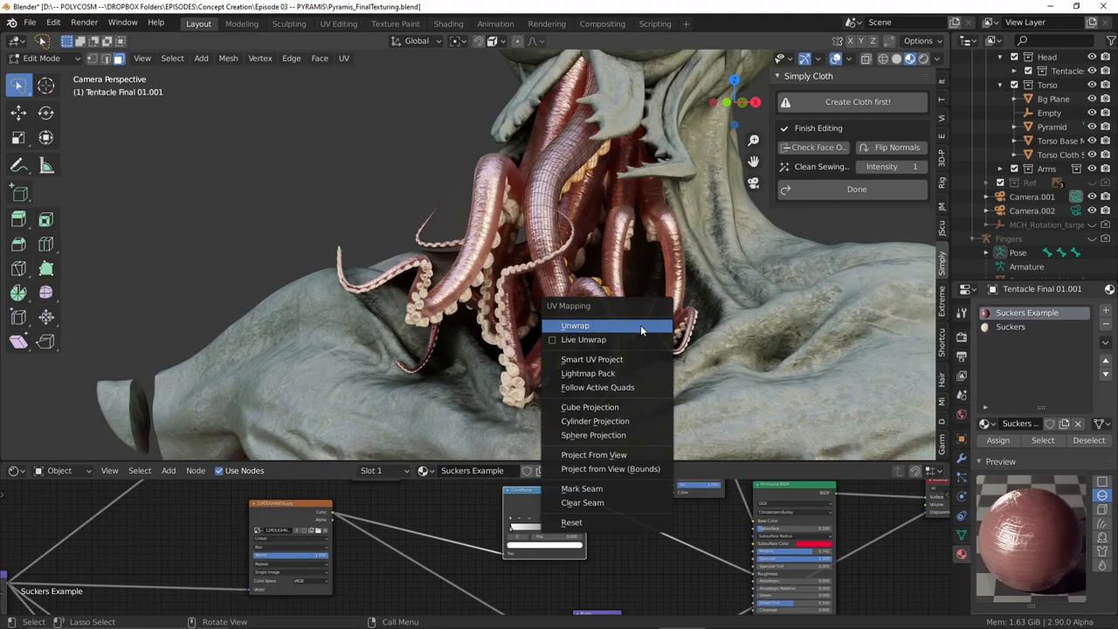
Unwrap the tentacle UVs and drag the mapping Z scale to about -19.6
click(593, 454)
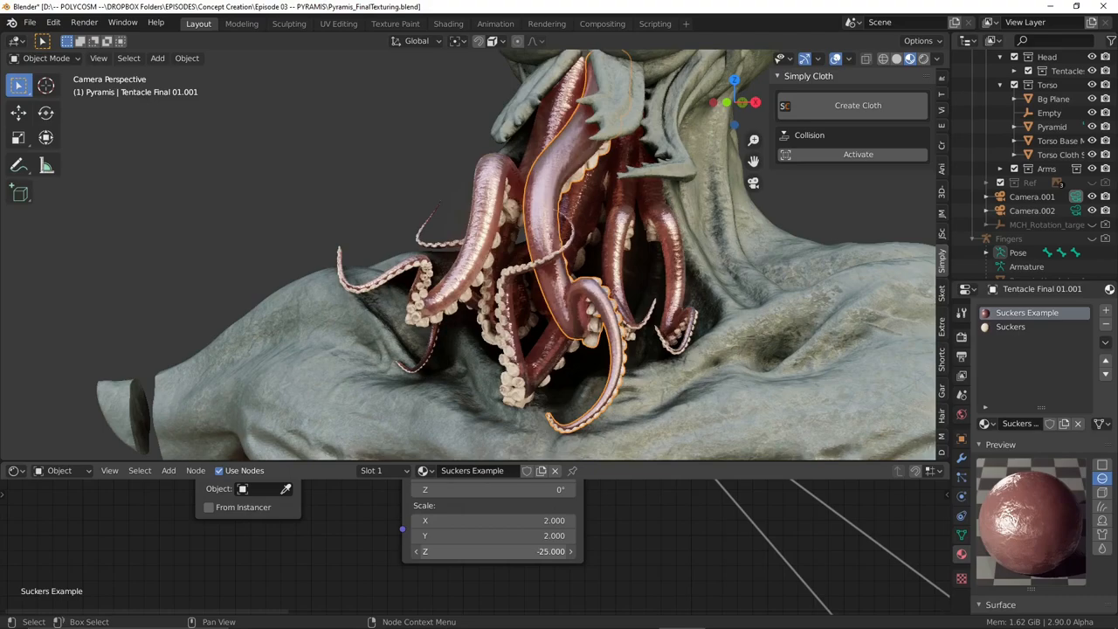
drag(493, 551, 546, 551)
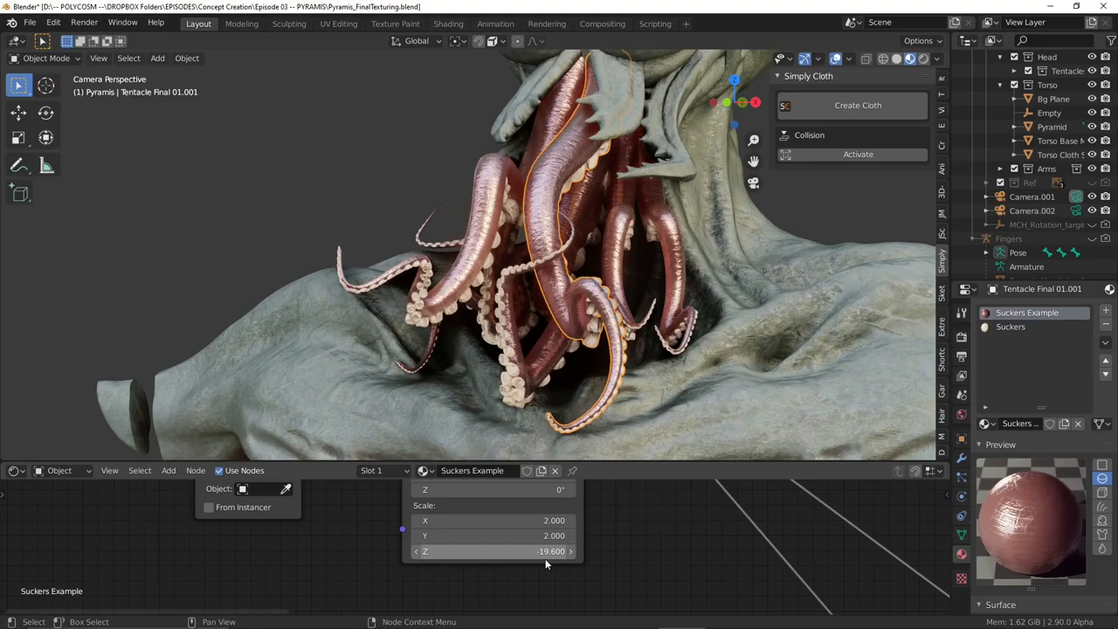